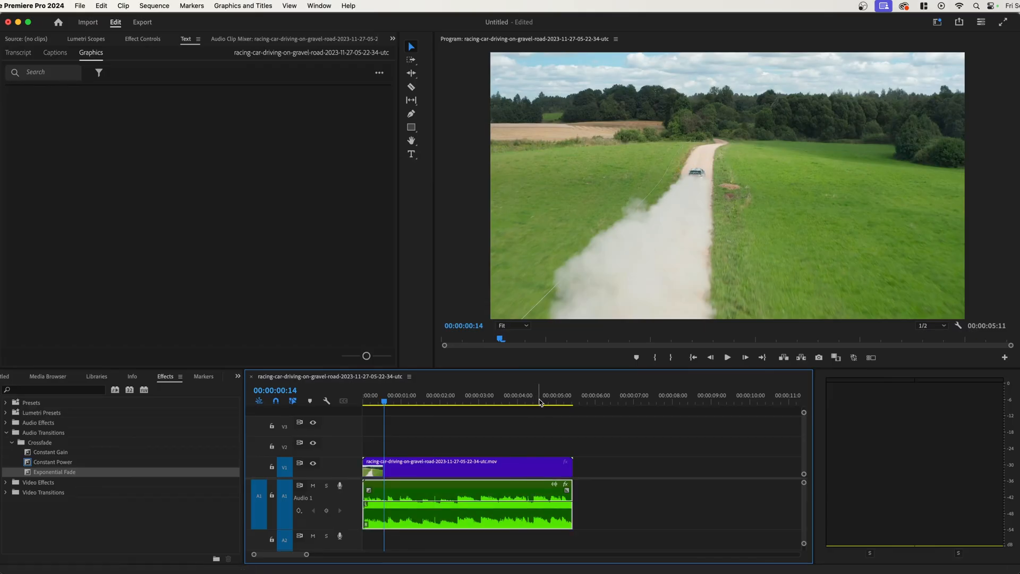
Reveal the audio clip's Volume > Level rubber band on the A1 track.
{"action": "left_click", "coordinate": [727, 357]}
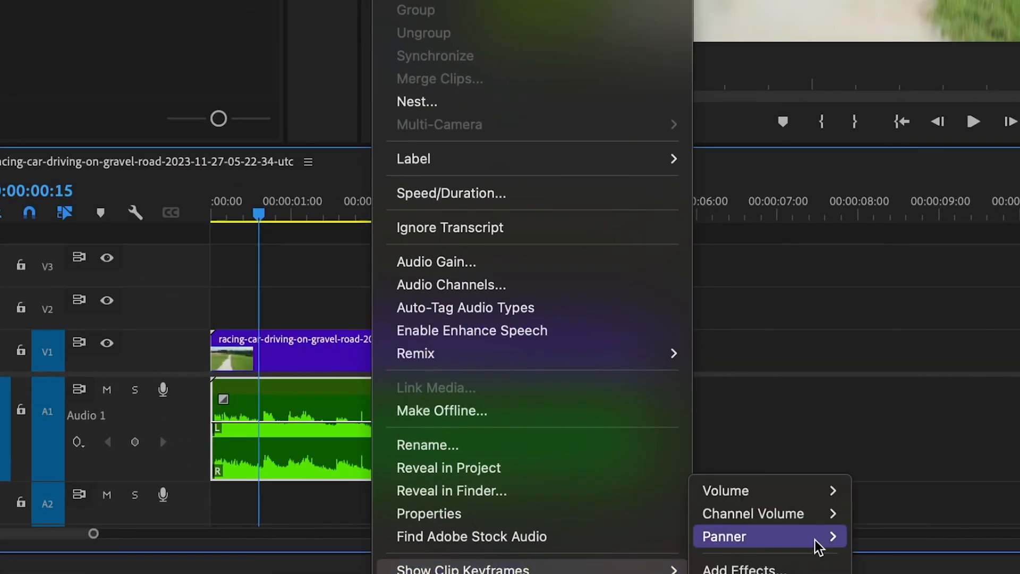
{"action": "mouse_move", "coordinate": [725, 491]}
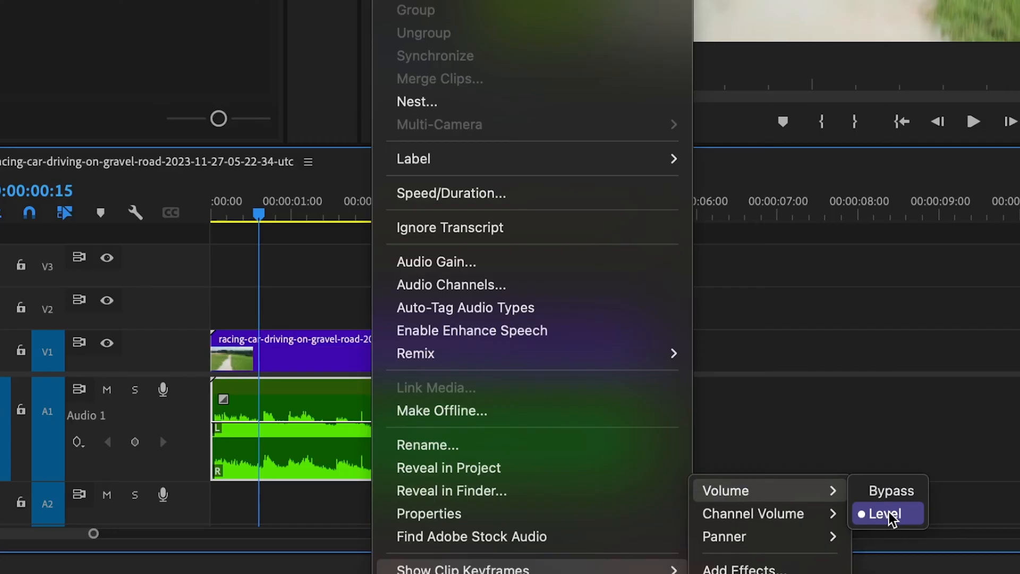
{"action": "left_click", "coordinate": [886, 512]}
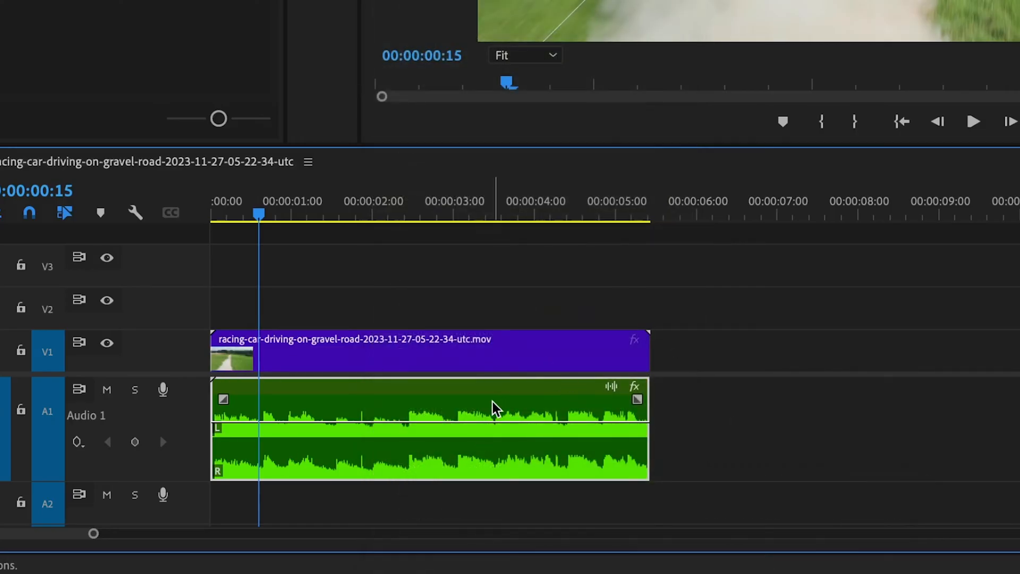
{"action": "mouse_move", "coordinate": [60, 479]}
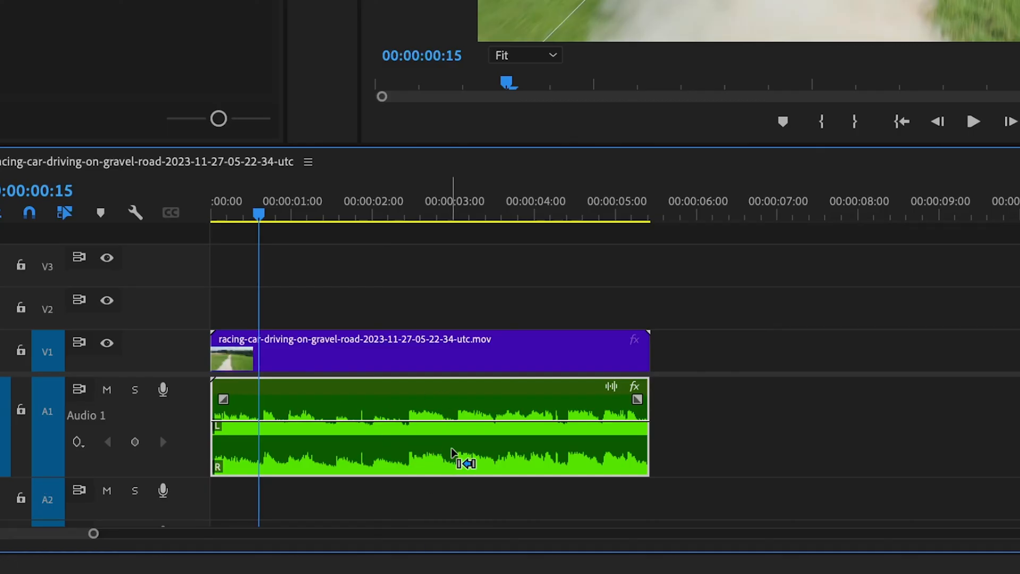
{"action": "mouse_move", "coordinate": [540, 433]}
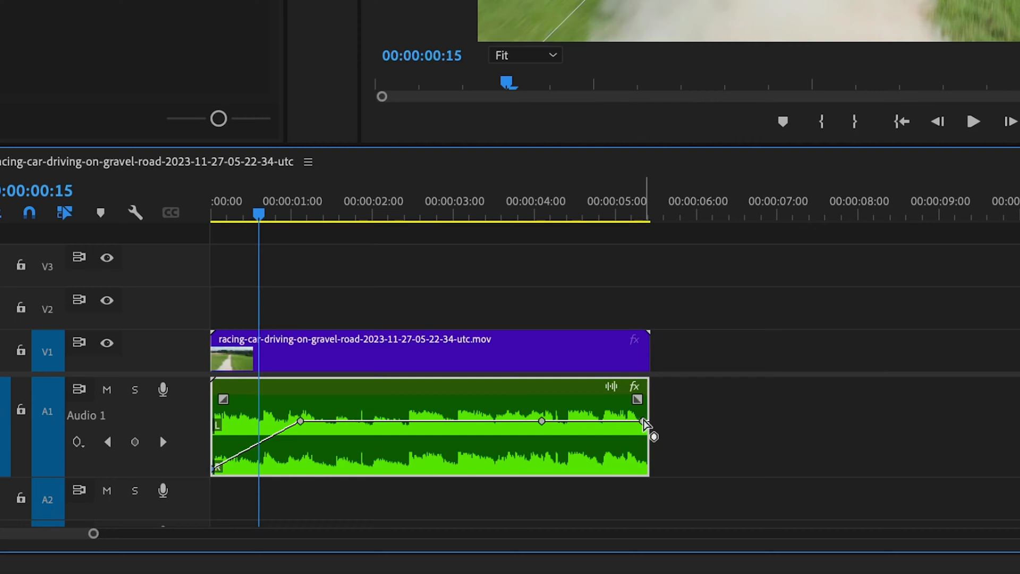
Lower the final volume keyframe to about -27.6 dB, fading out from around 4 seconds.
{"action": "left_click_drag", "start_coordinate": [644, 422], "coordinate": [647, 472]}
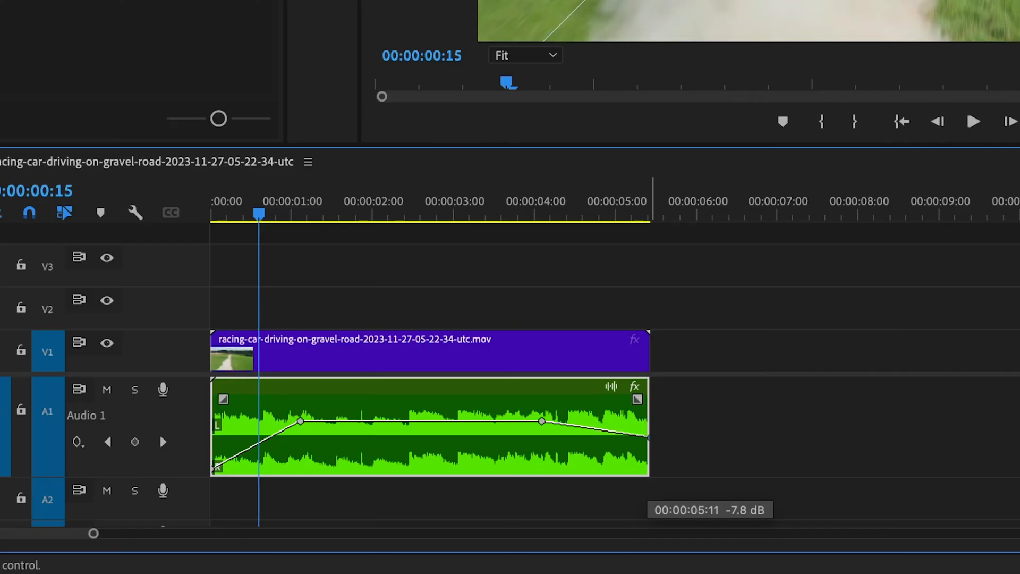
{"action": "left_click_drag", "start_coordinate": [625, 430], "coordinate": [604, 460]}
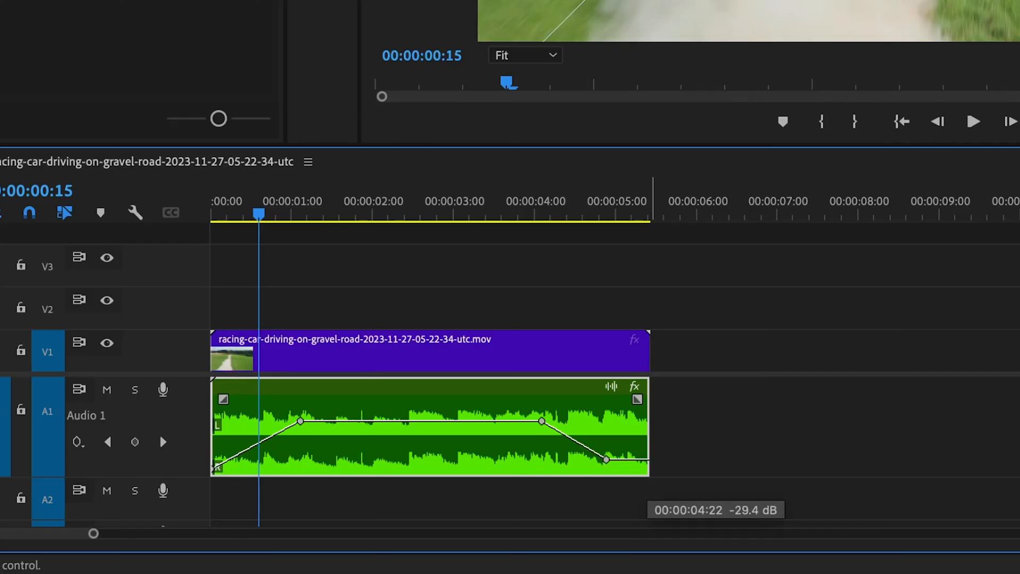
{"action": "left_click_drag", "start_coordinate": [604, 460], "coordinate": [647, 428]}
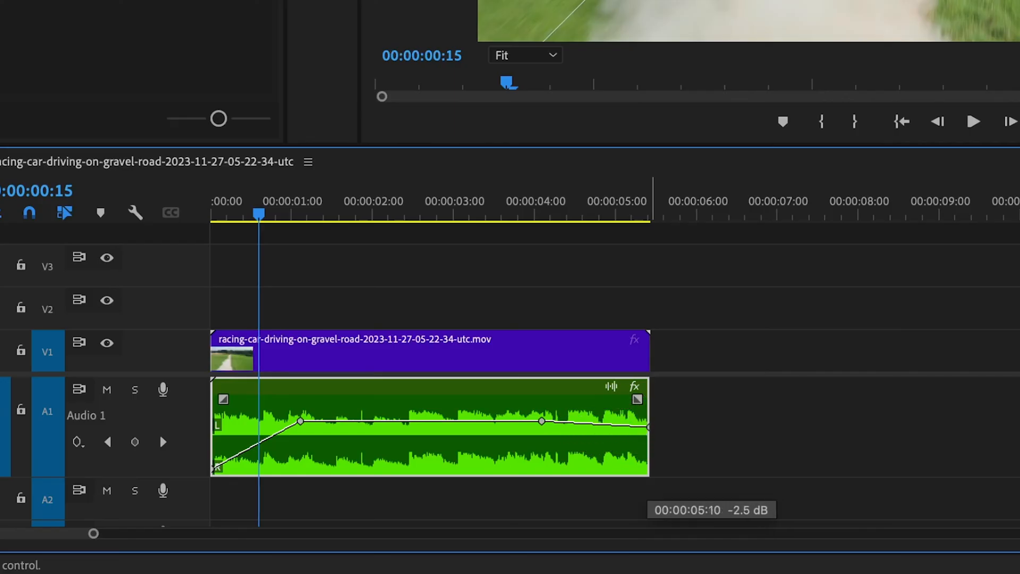
{"action": "left_click_drag", "start_coordinate": [647, 427], "coordinate": [643, 459]}
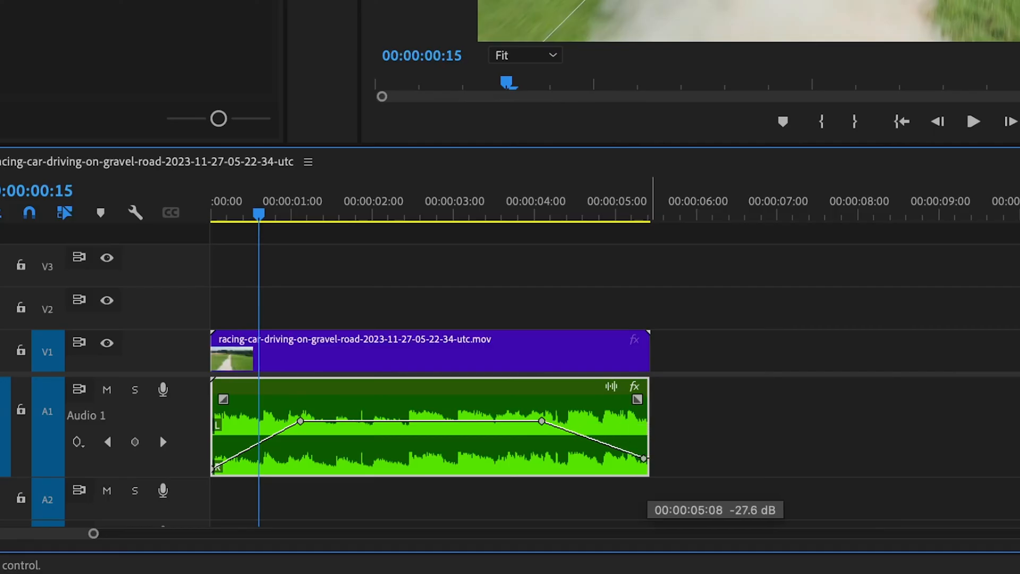
{"action": "left_click_drag", "start_coordinate": [643, 459], "coordinate": [636, 469]}
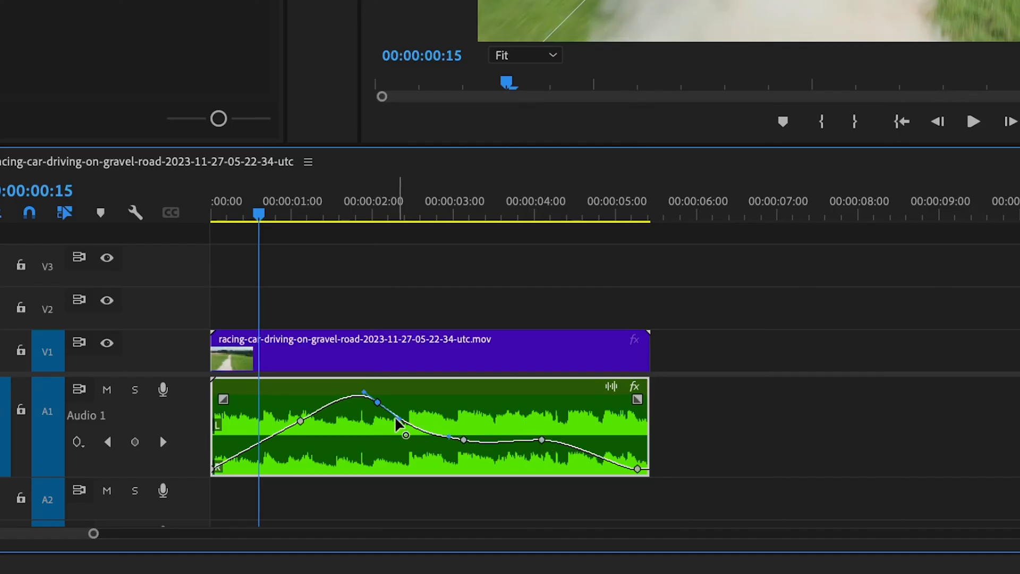
Bend the envelope into a bezier swell peaking near 2 seconds, then play the sequence.
{"action": "left_click_drag", "start_coordinate": [405, 433], "coordinate": [440, 449]}
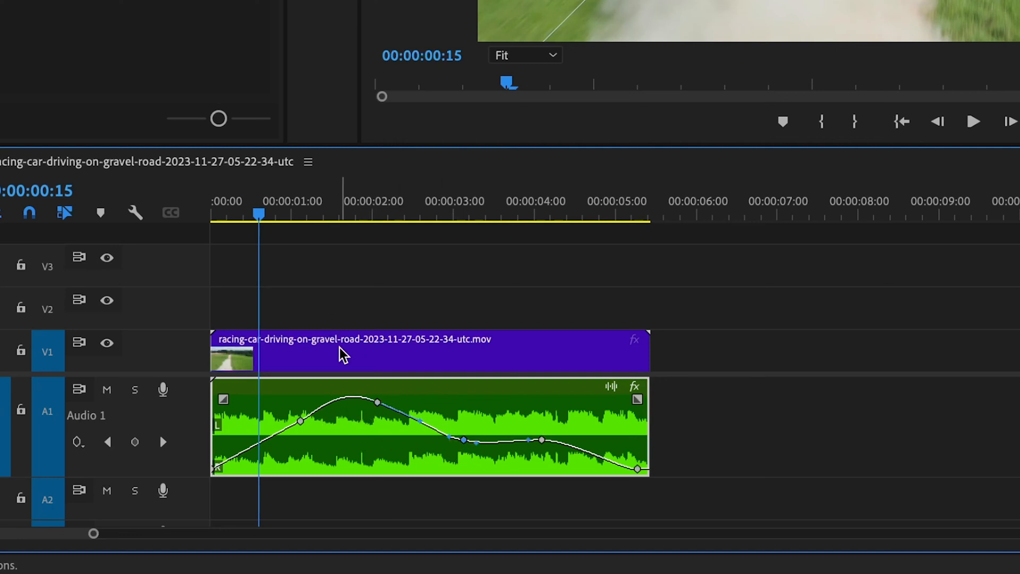
{"action": "left_click", "coordinate": [973, 122]}
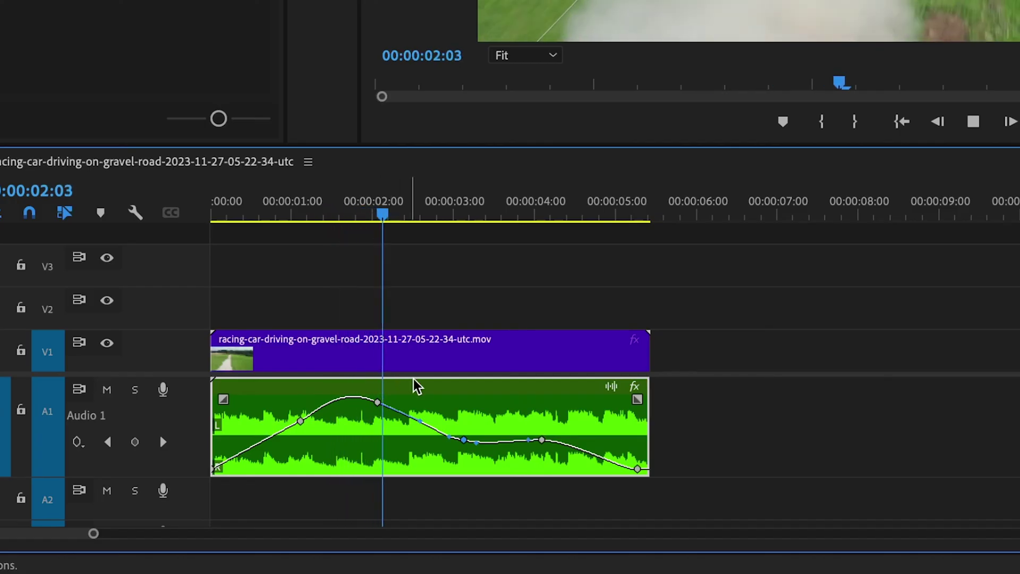